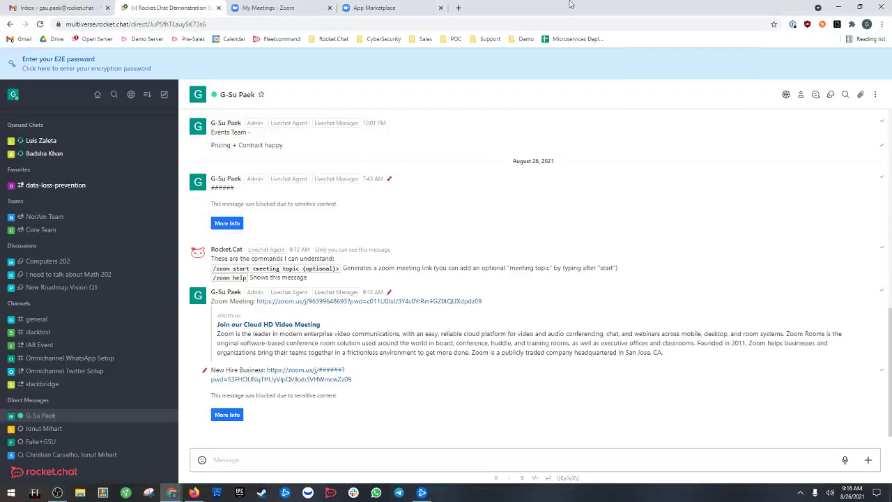
mouse_move(558, 76)
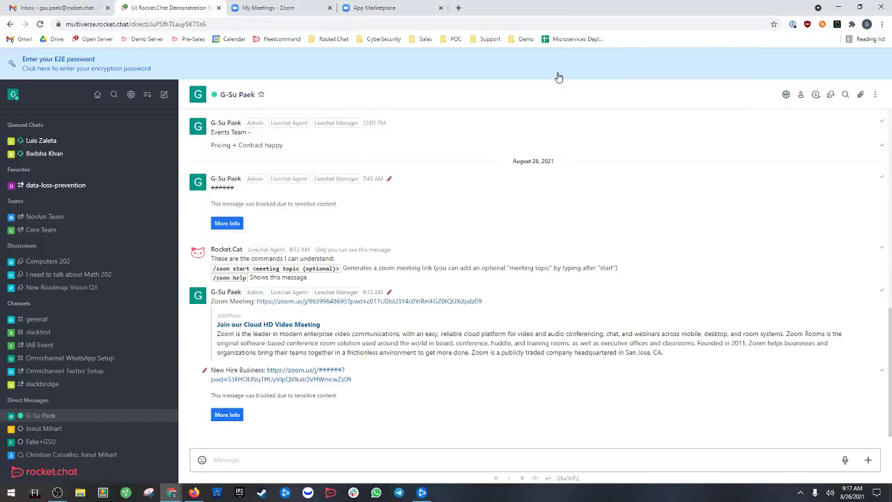
Open Administration from the avatar menu at the top left.
click(13, 94)
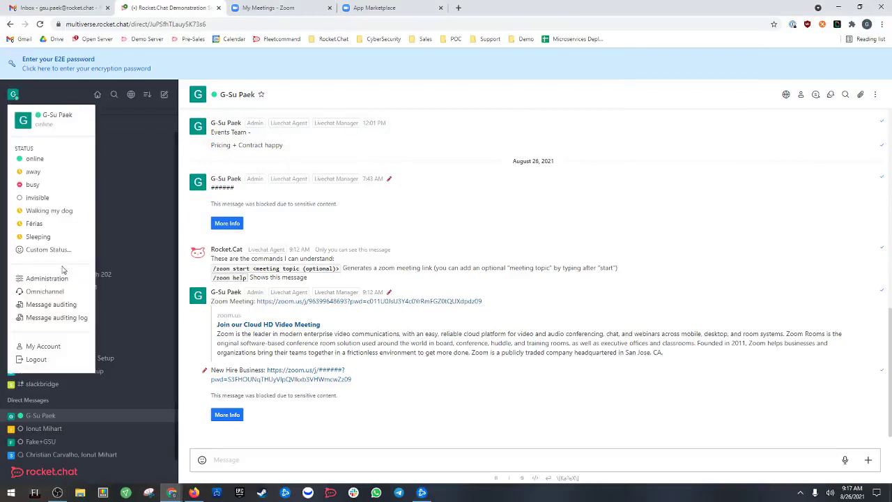
mouse_move(46, 279)
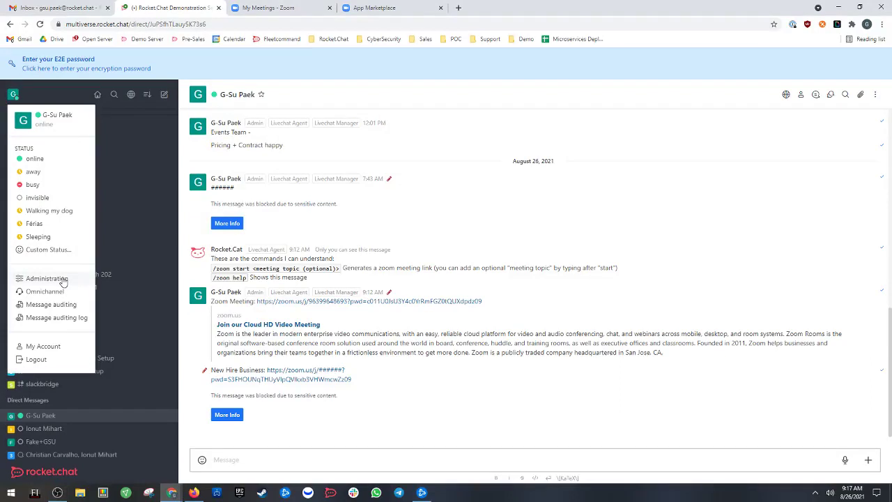
click(46, 278)
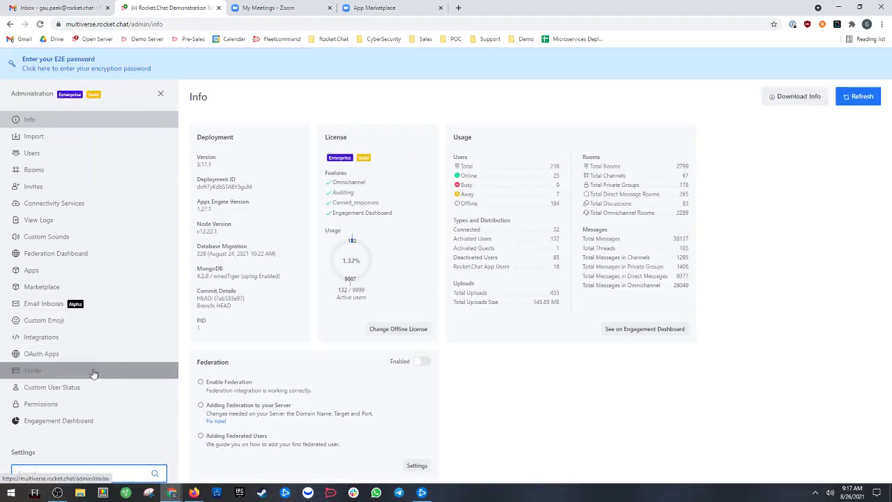
Open the installed Zoom app's details from Marketplace > Apps to view its API key and secret.
click(41, 286)
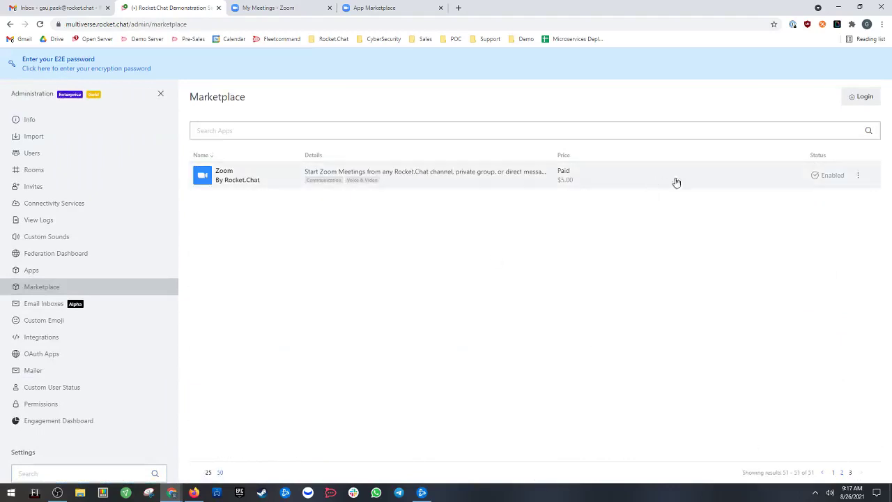
click(31, 269)
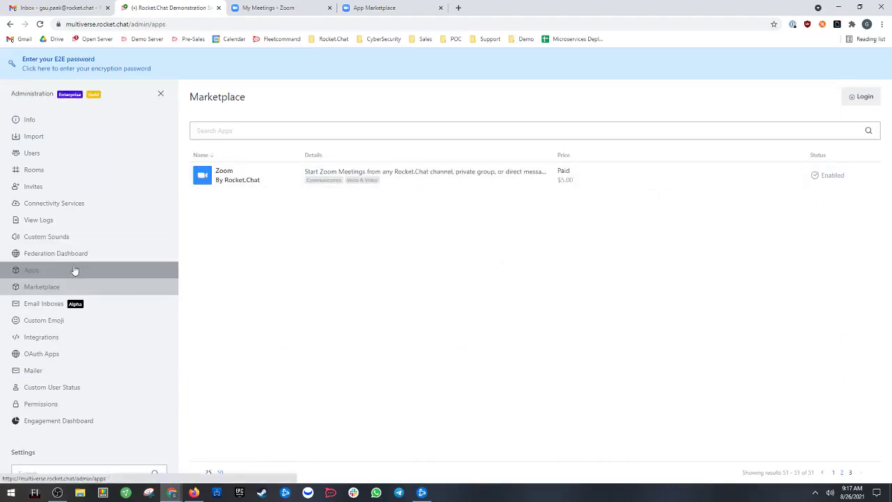
click(32, 269)
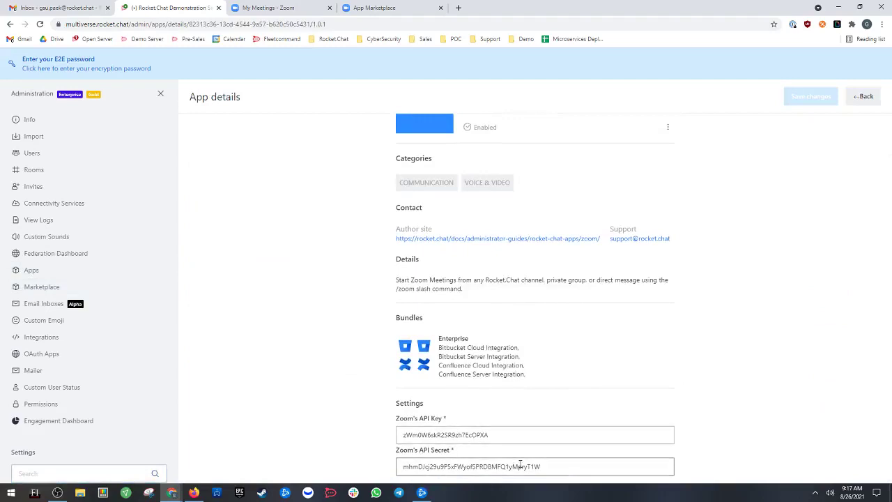
mouse_move(276, 133)
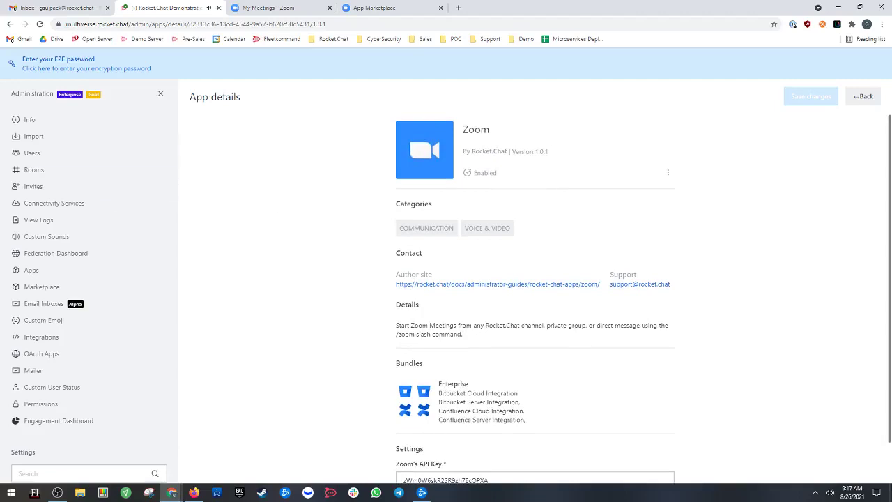
mouse_move(286, 8)
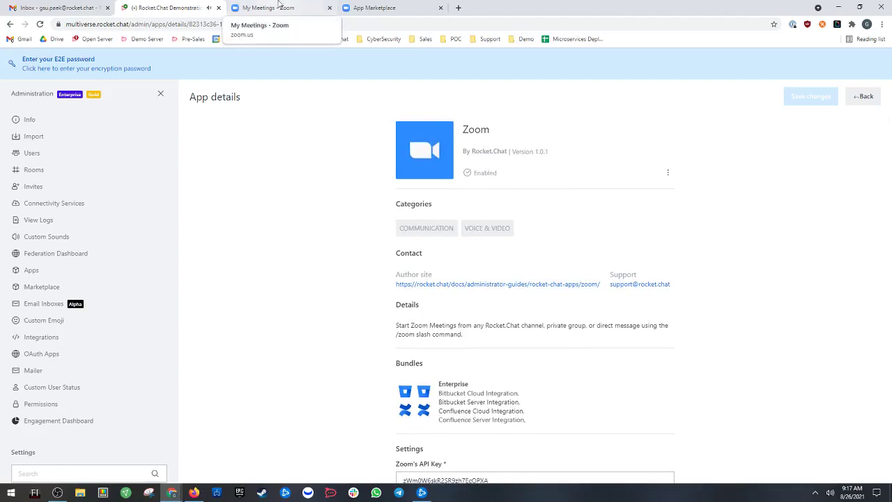
Switch to the 'My Meetings - Zoom' tab showing no upcoming meetings.
click(275, 7)
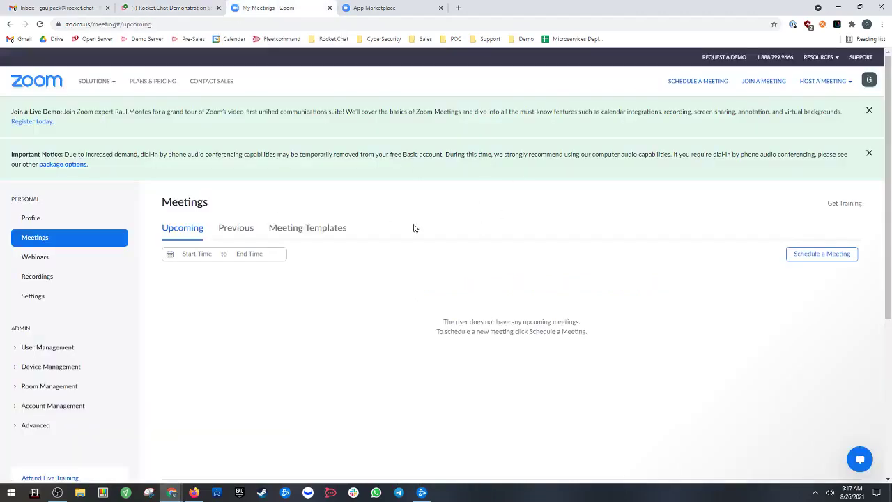
mouse_move(447, 213)
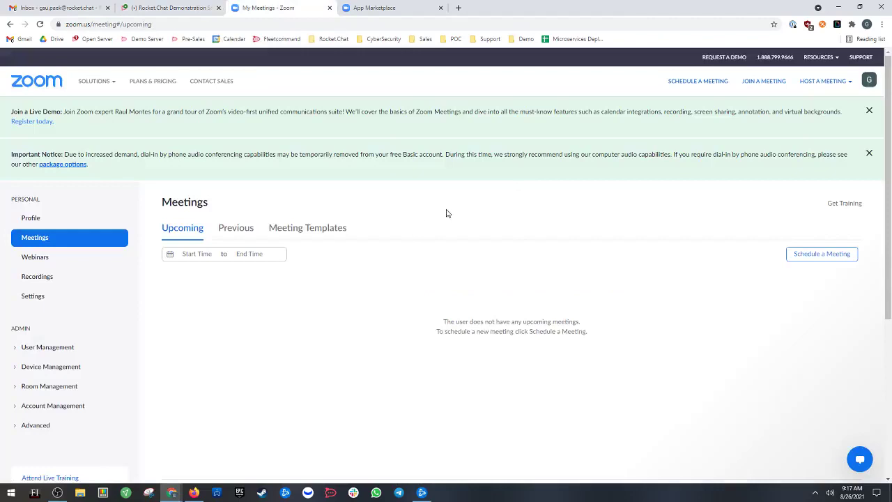
mouse_move(450, 215)
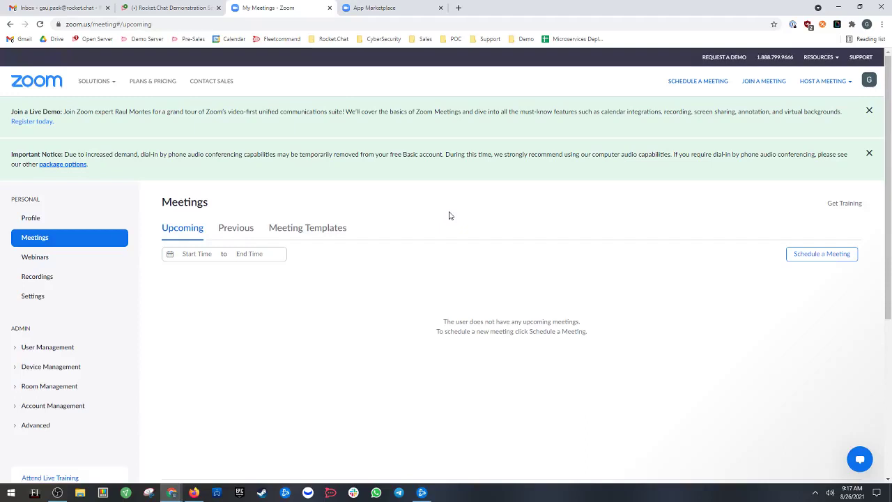
mouse_move(270, 7)
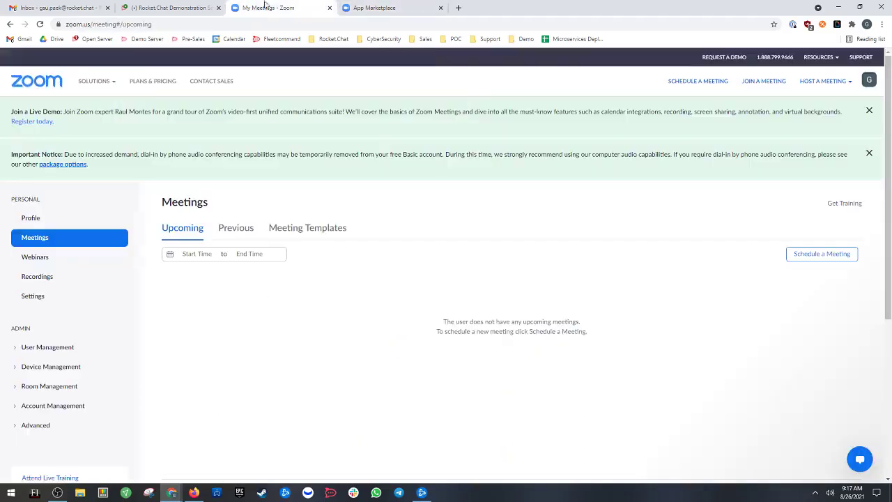
View the Zoom Test app's existing JWT credentials in Zoom App Marketplace and copy the API secret.
click(385, 7)
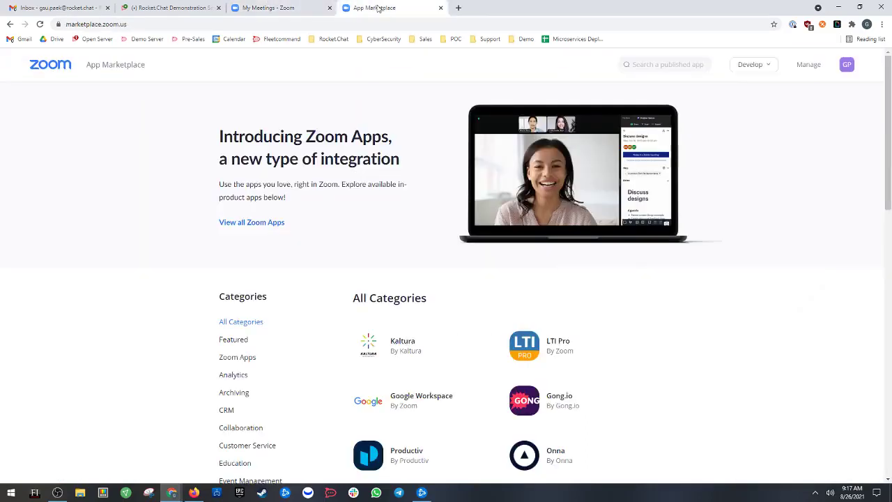
mouse_move(765, 75)
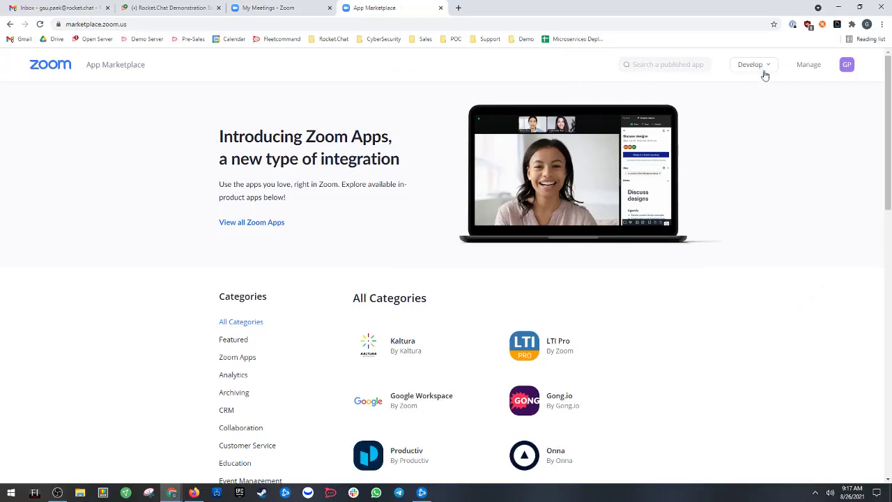
click(753, 64)
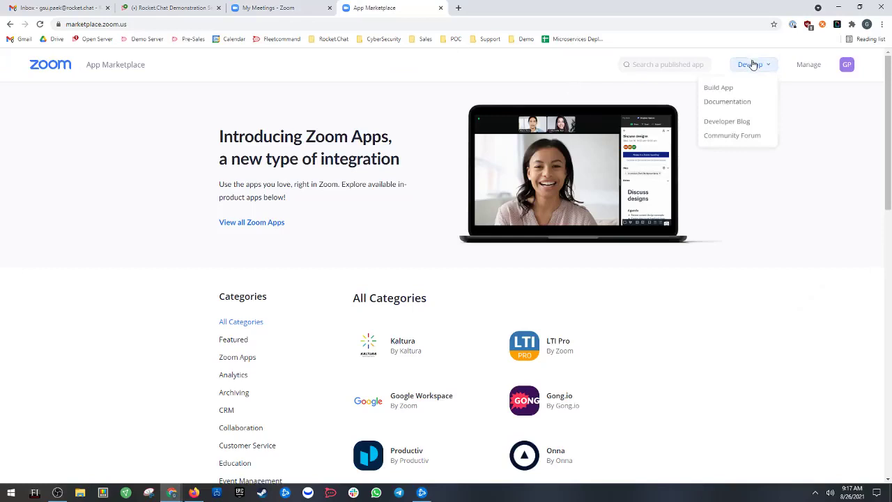
click(718, 87)
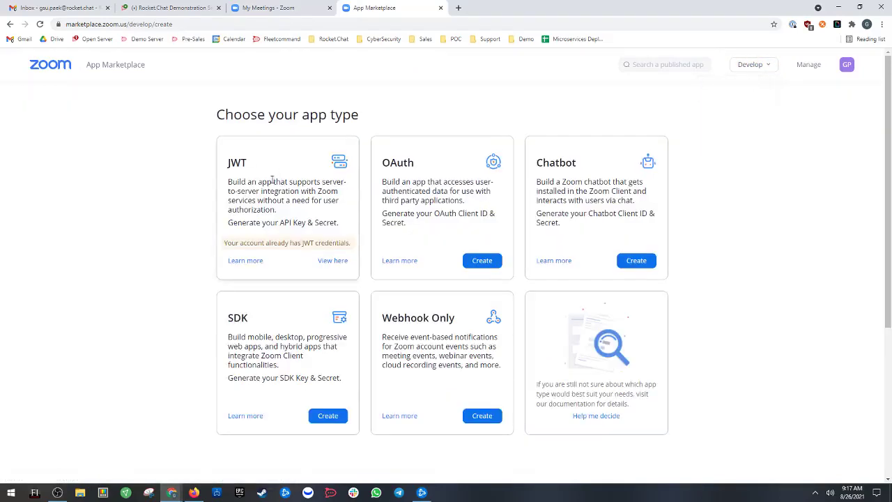
mouse_move(332, 267)
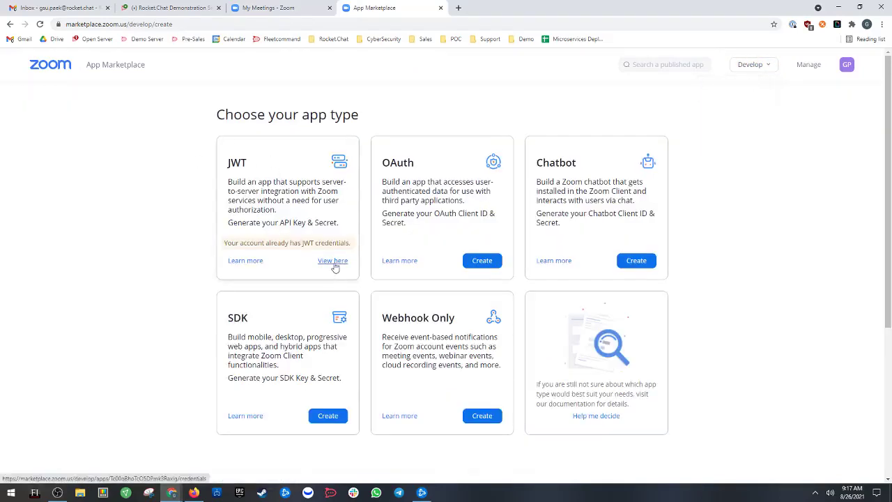
click(333, 260)
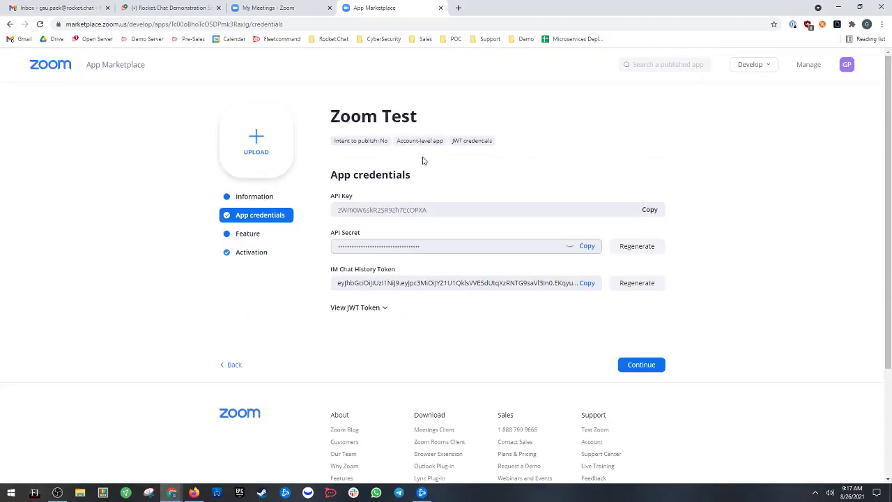
mouse_move(443, 243)
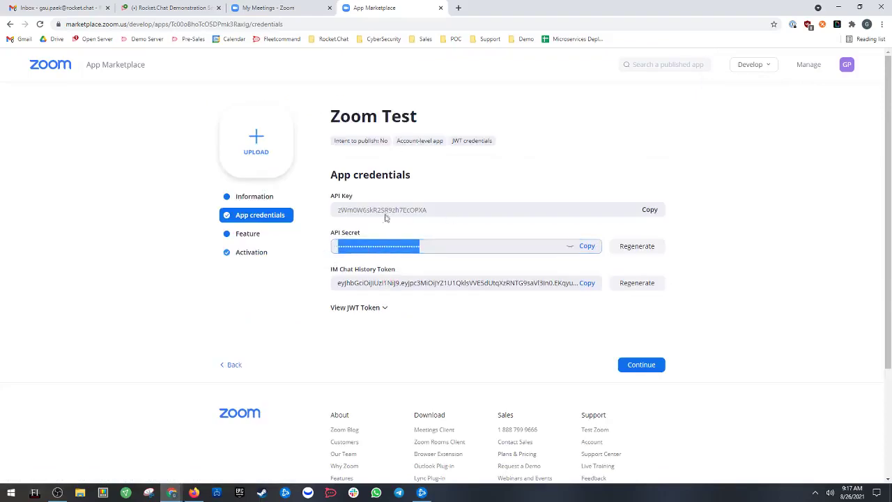
click(171, 8)
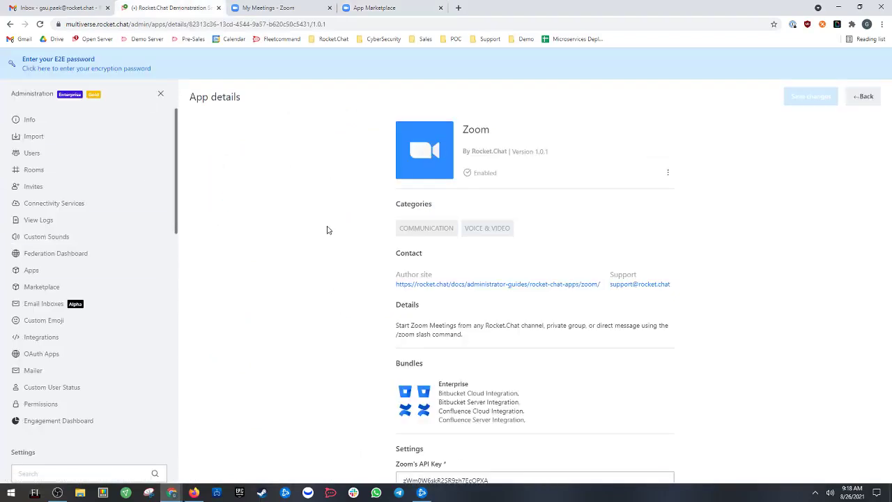
scroll(down, 3)
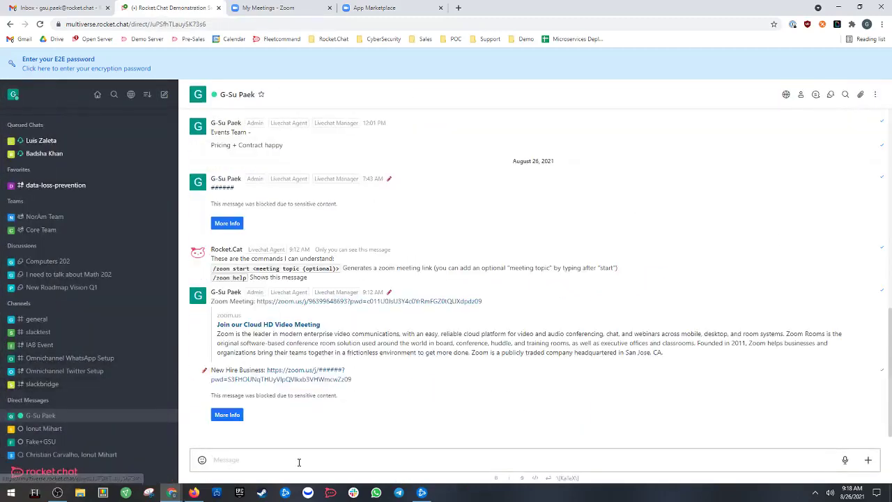
Post a new Zoom meeting link in the DM with /zoom start, then return to the chat.
text(/zoom)
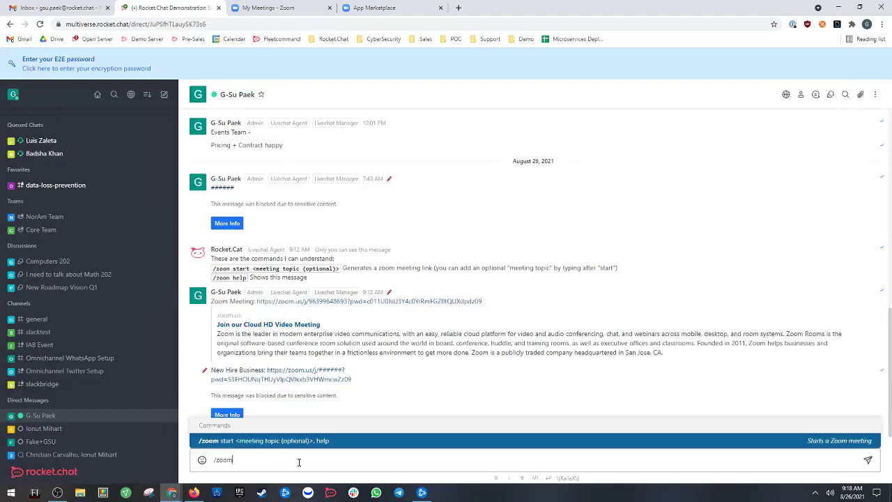
text(start)
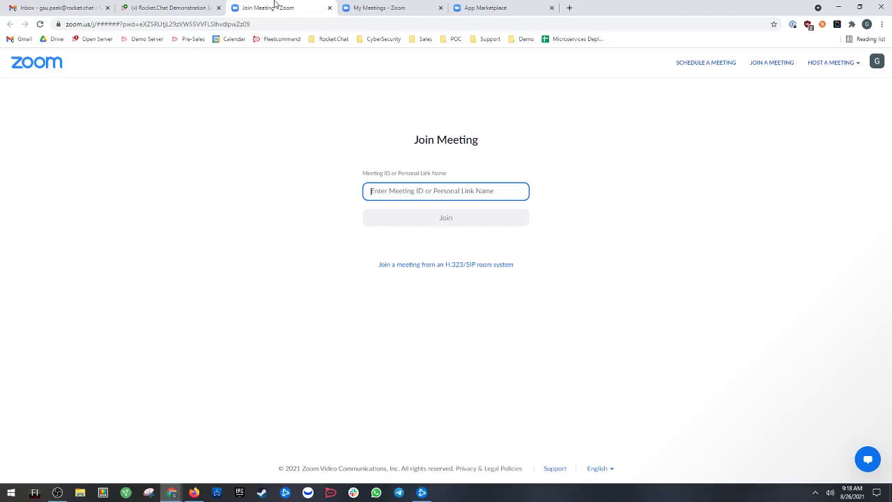
click(171, 7)
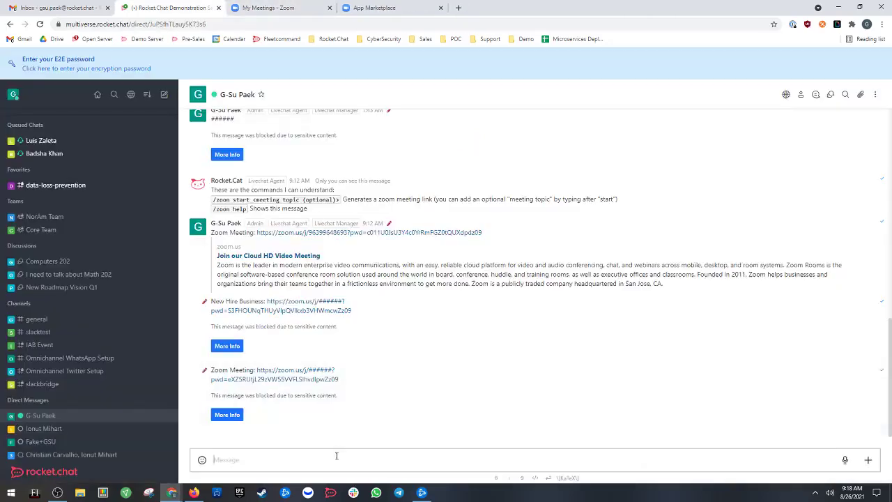
Send '/zoom start Q3 Results' in the DM and open the posted Q3 Results link.
text(/)
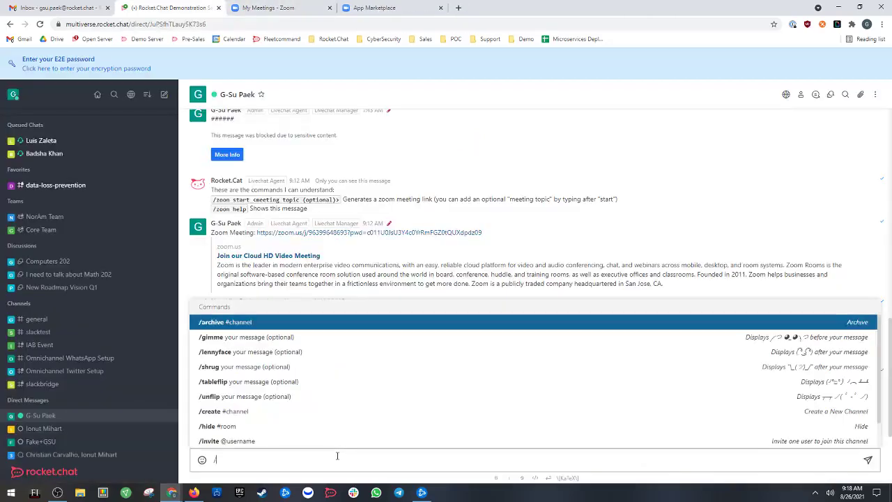
text(/zoom start)
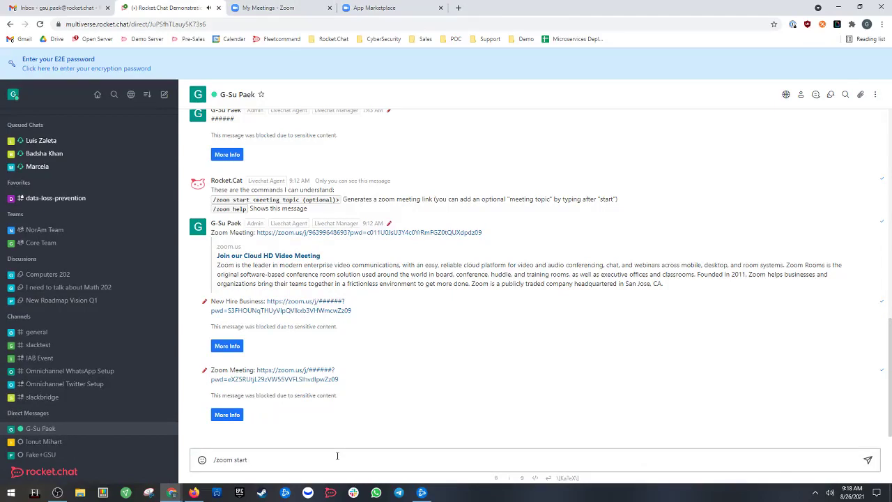
text(Q3 Re)
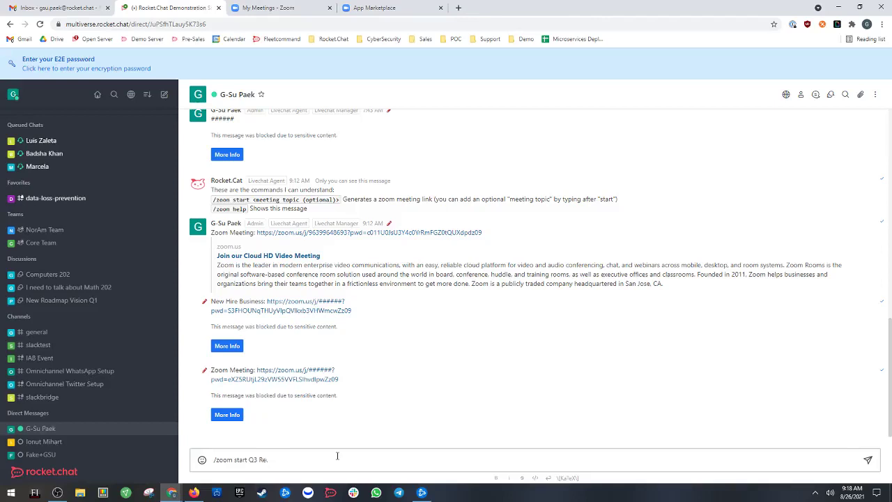
key(Enter)
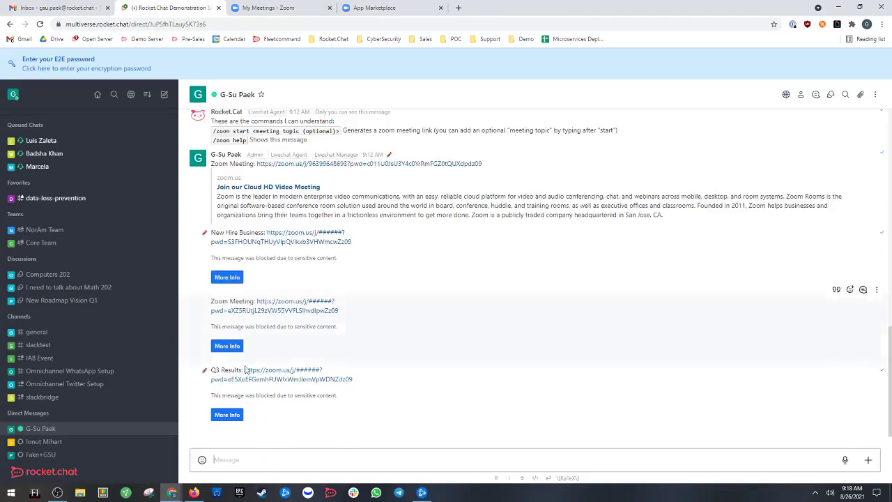
double_click(225, 369)
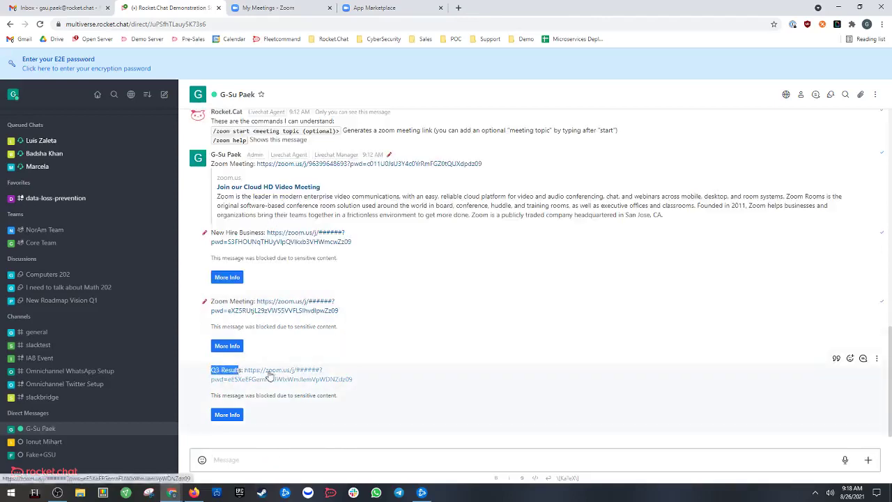
click(277, 370)
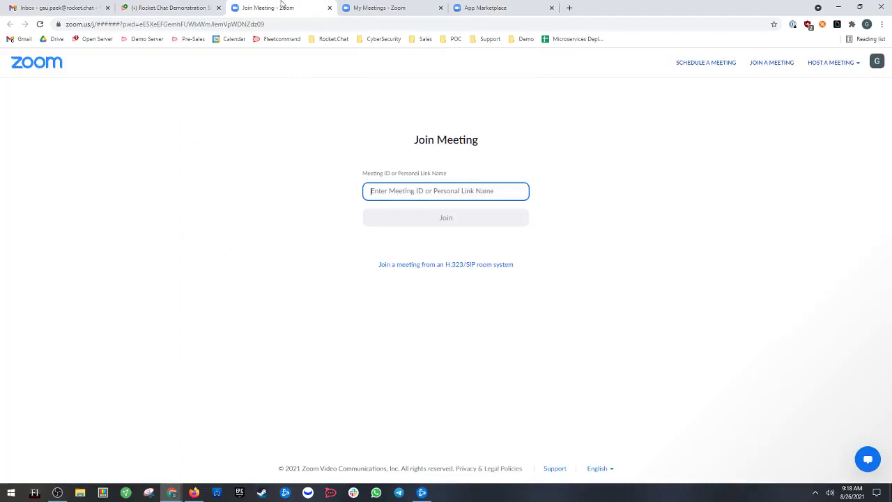
mouse_move(296, 4)
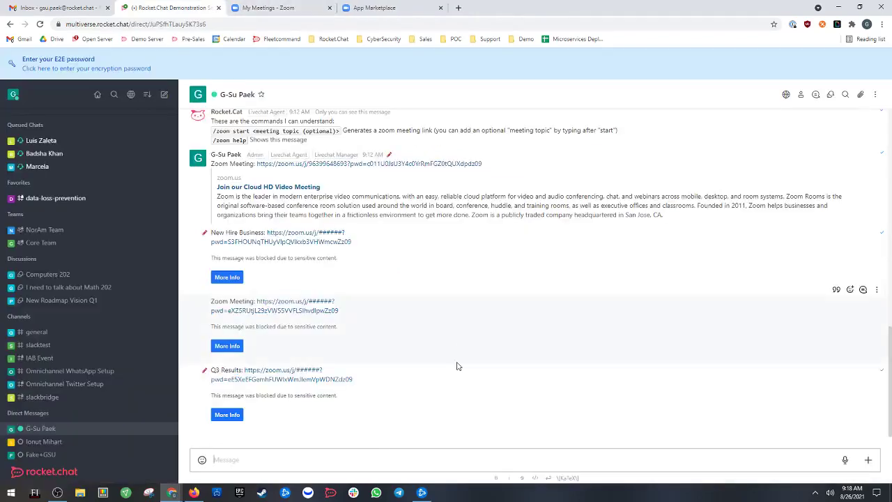
mouse_move(460, 362)
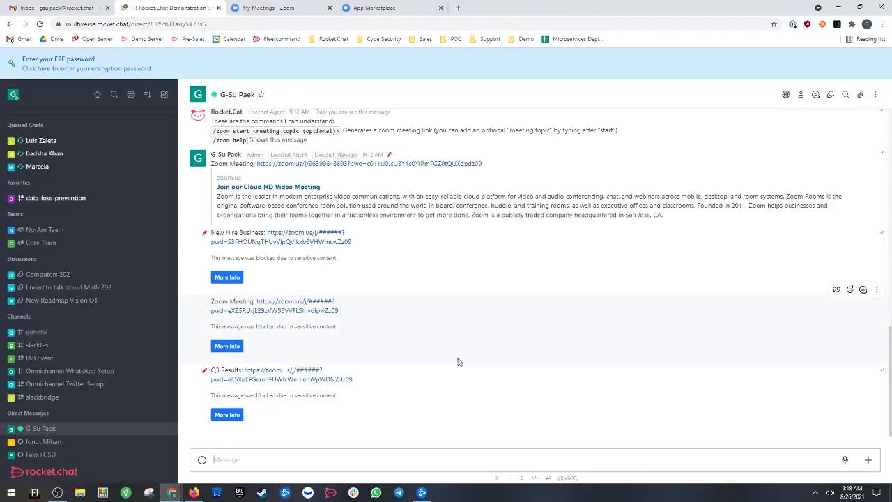
mouse_move(284, 288)
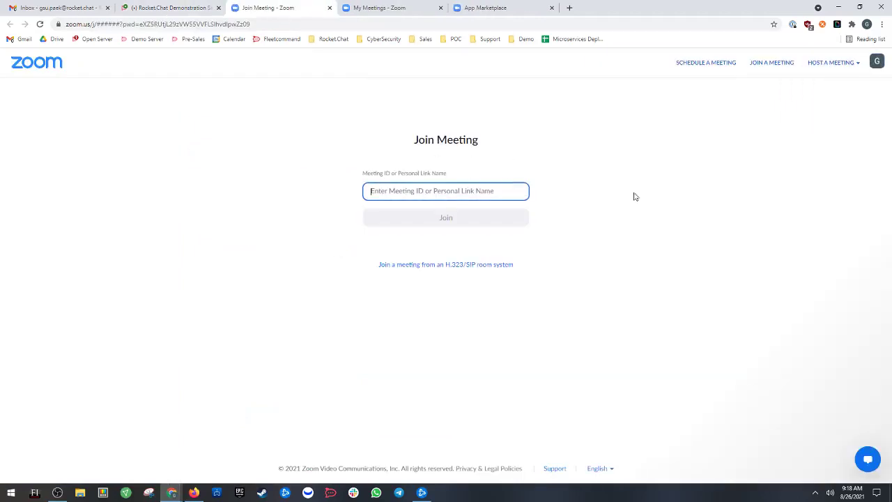
Check which account is signed in on Zoom's Join Meeting page via the profile avatar.
click(880, 62)
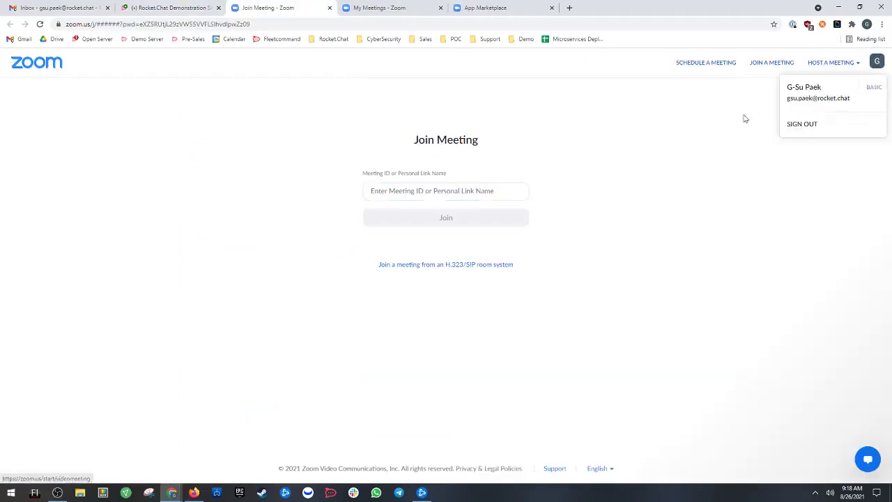